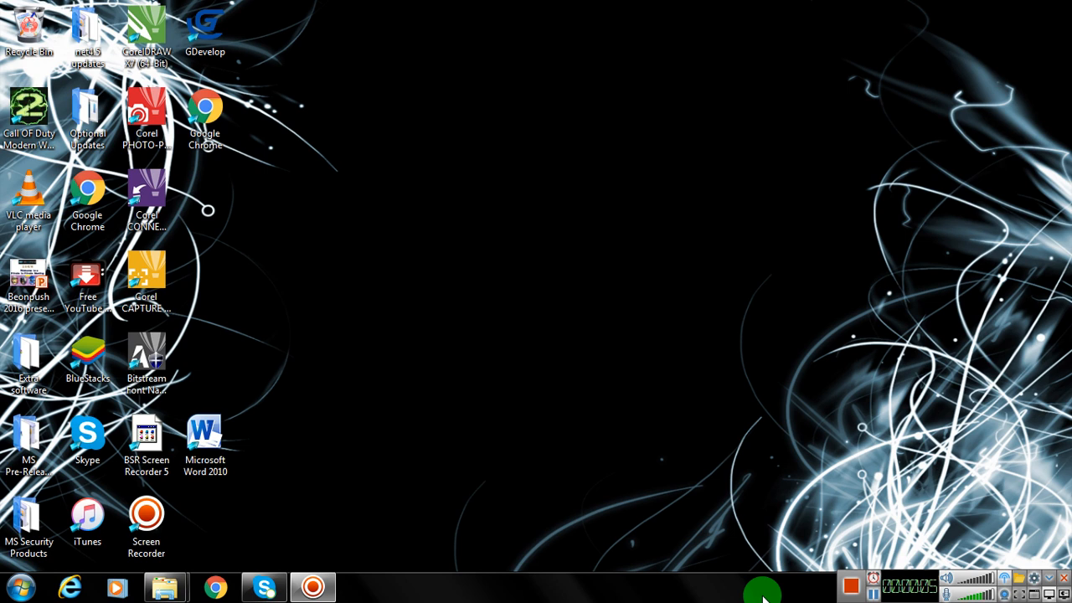
mouse_move(407, 551)
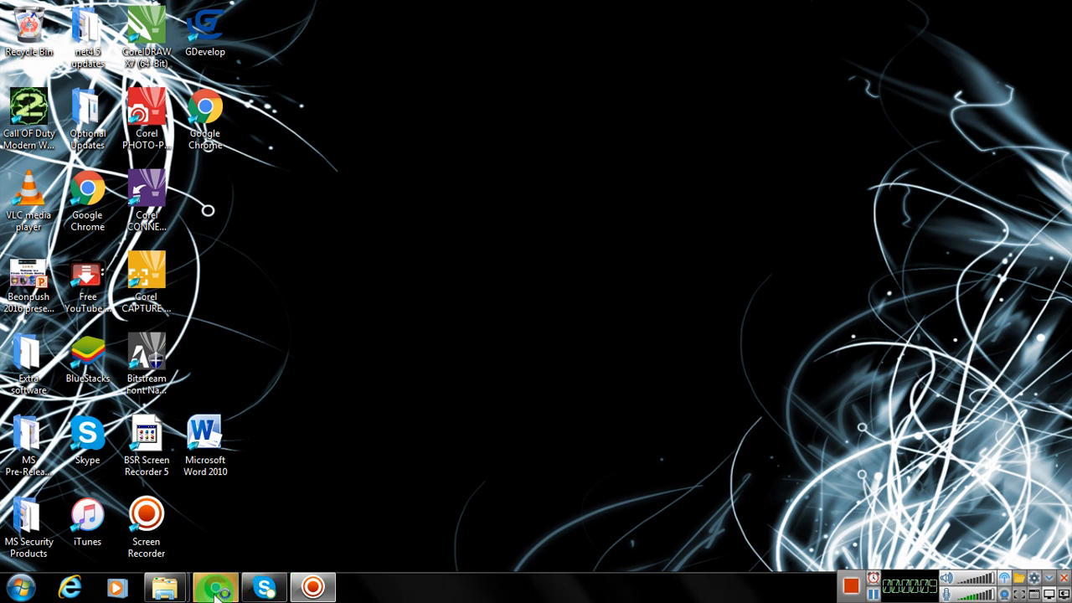
Step: Show the Google apps menu from the grid icon on the Google Canada home page
left_click(215, 587)
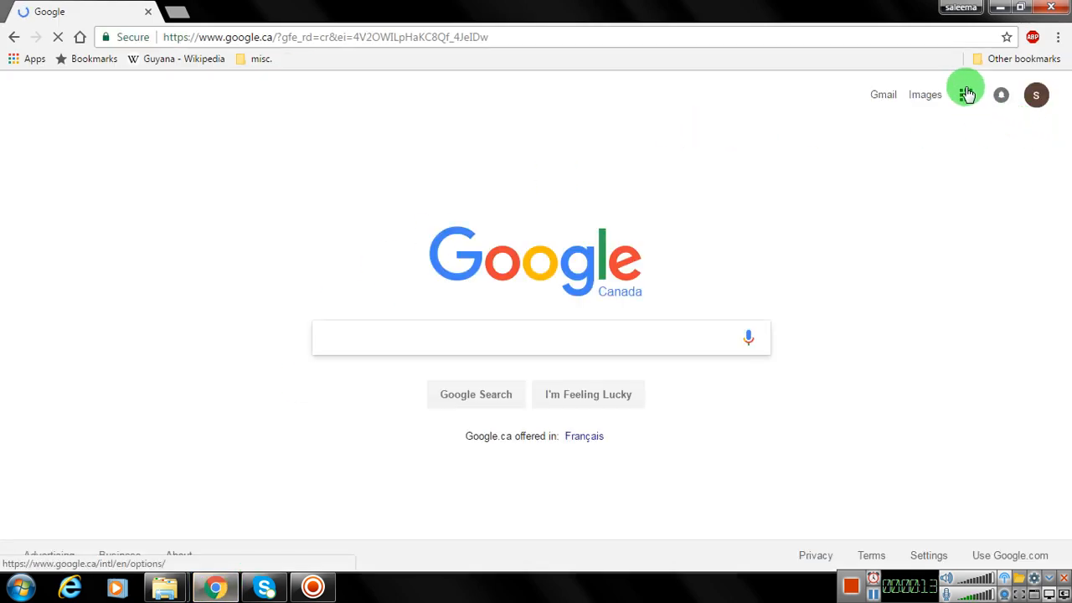
mouse_move(968, 93)
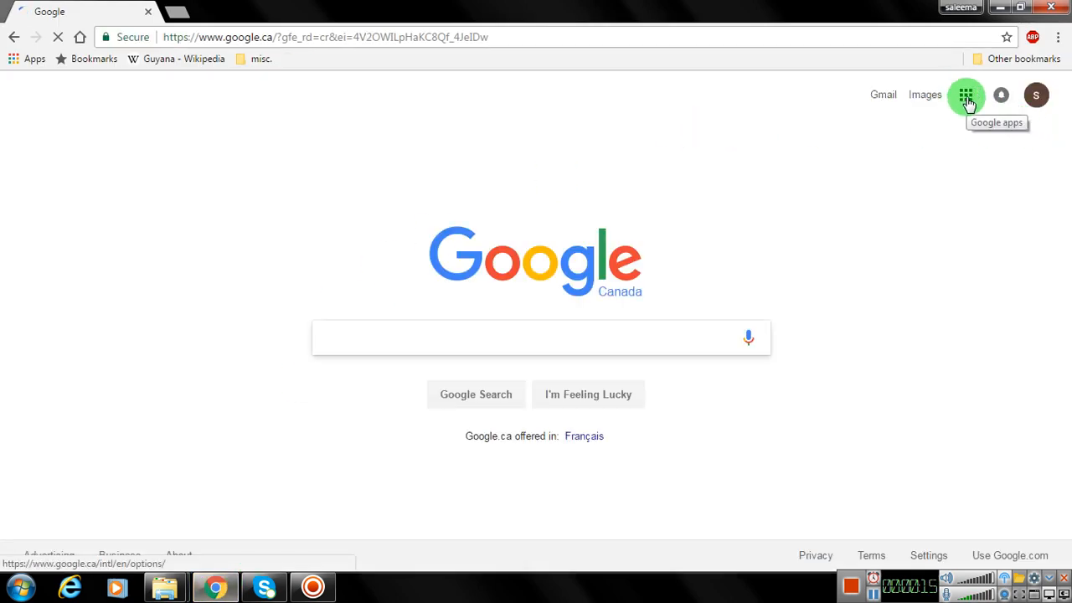
left_click(968, 94)
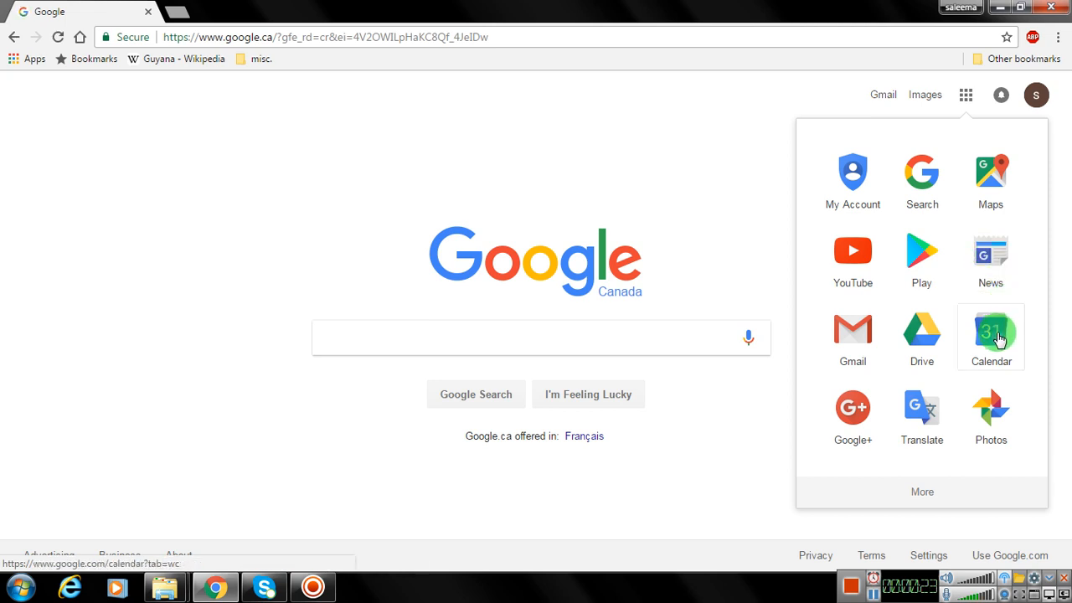
Step: Launch Google Calendar from the apps menu, landing on the week of Jan 29 – Feb 4, 2017
left_click(992, 337)
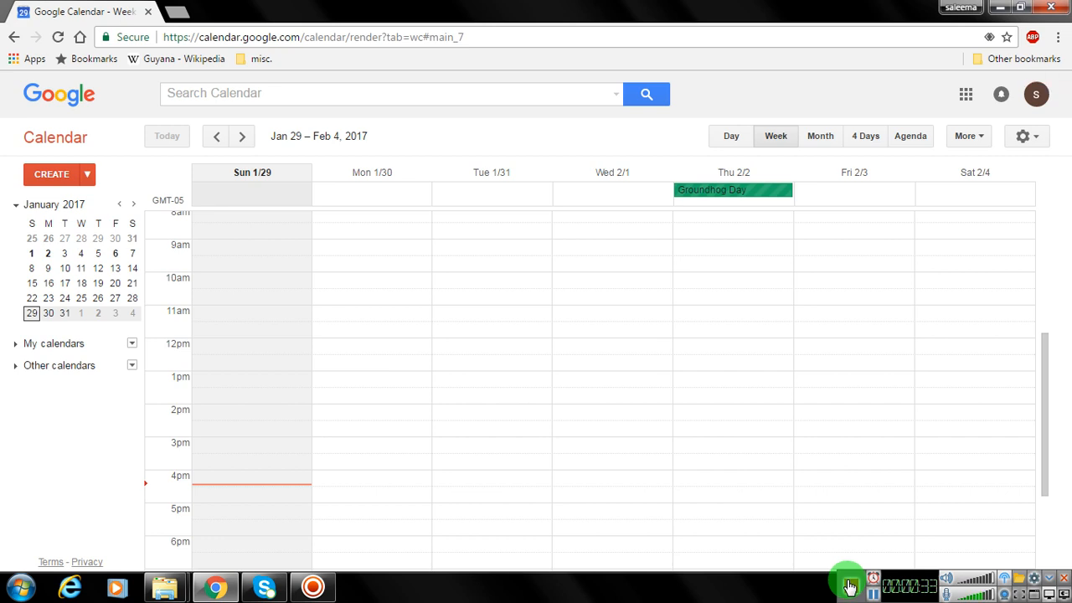
mouse_move(288, 379)
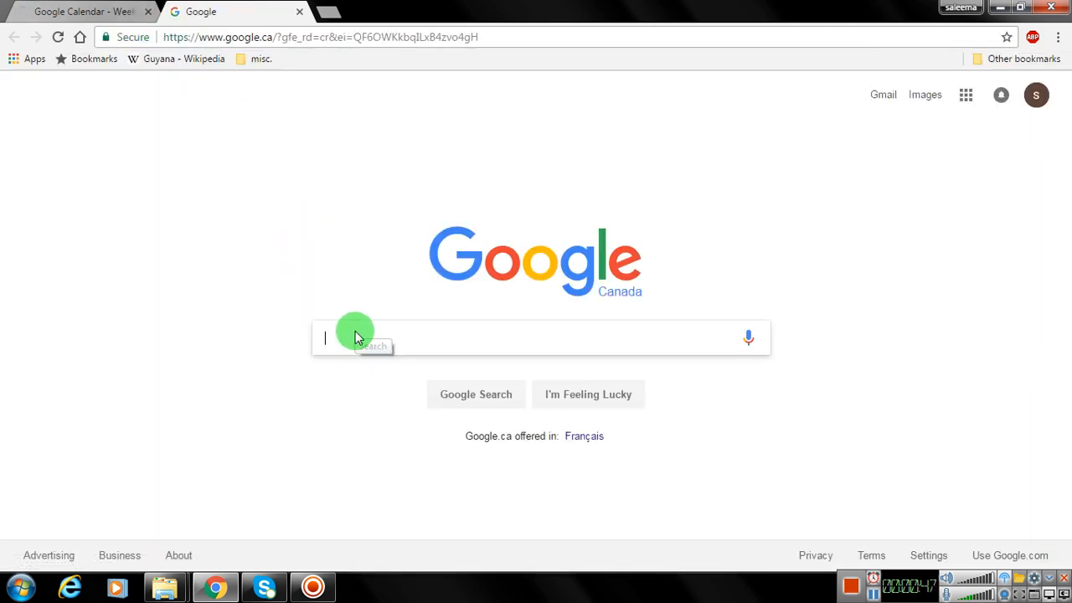
Step: Search 'google calendar' in a new tab and follow the official Google Calendar result
type("google ca")
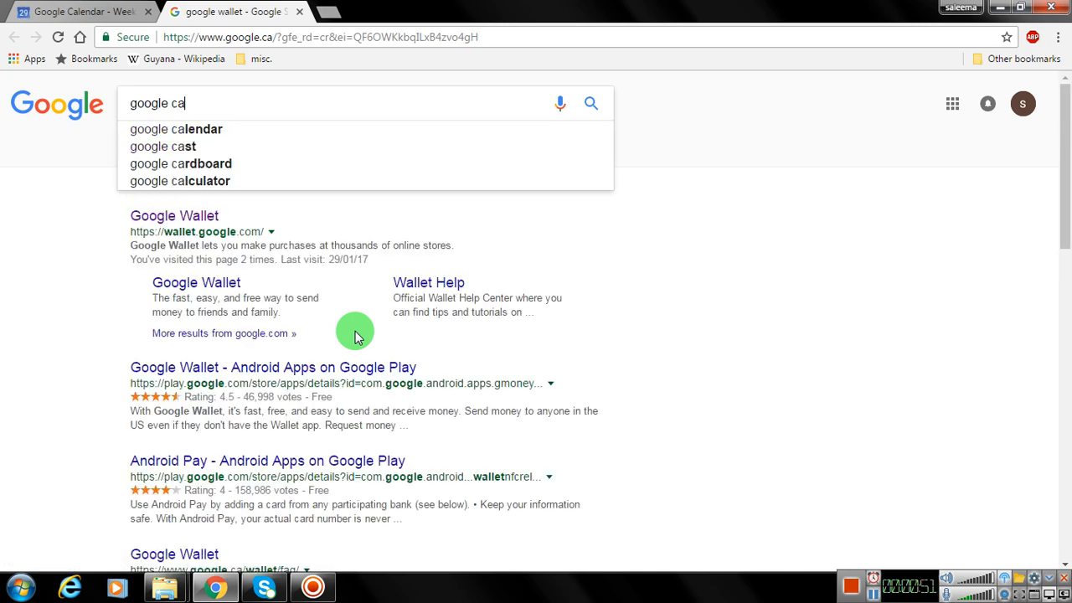
left_click(176, 129)
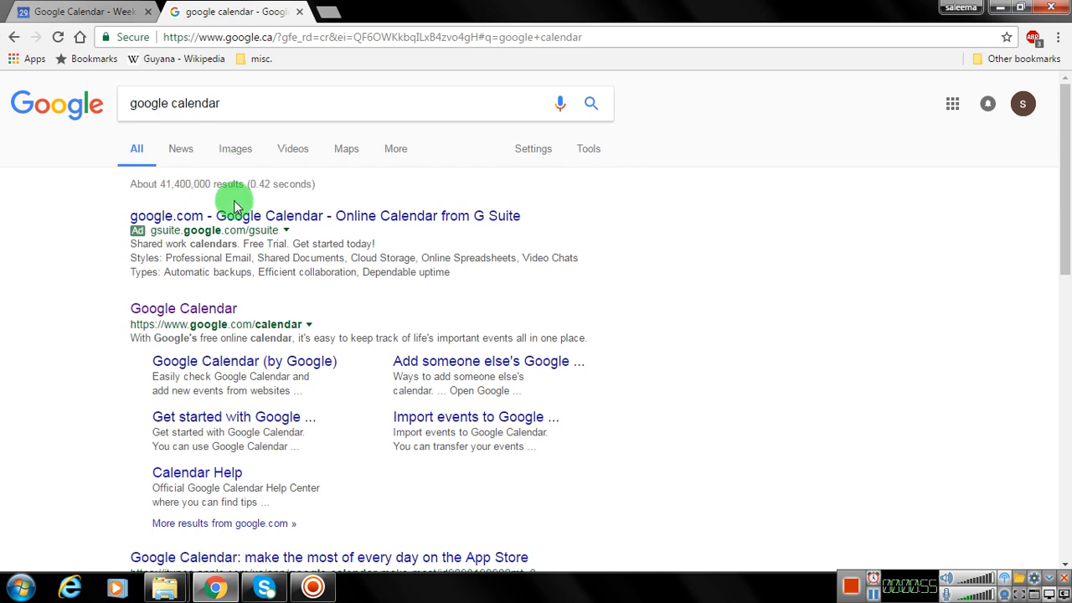
left_click(184, 308)
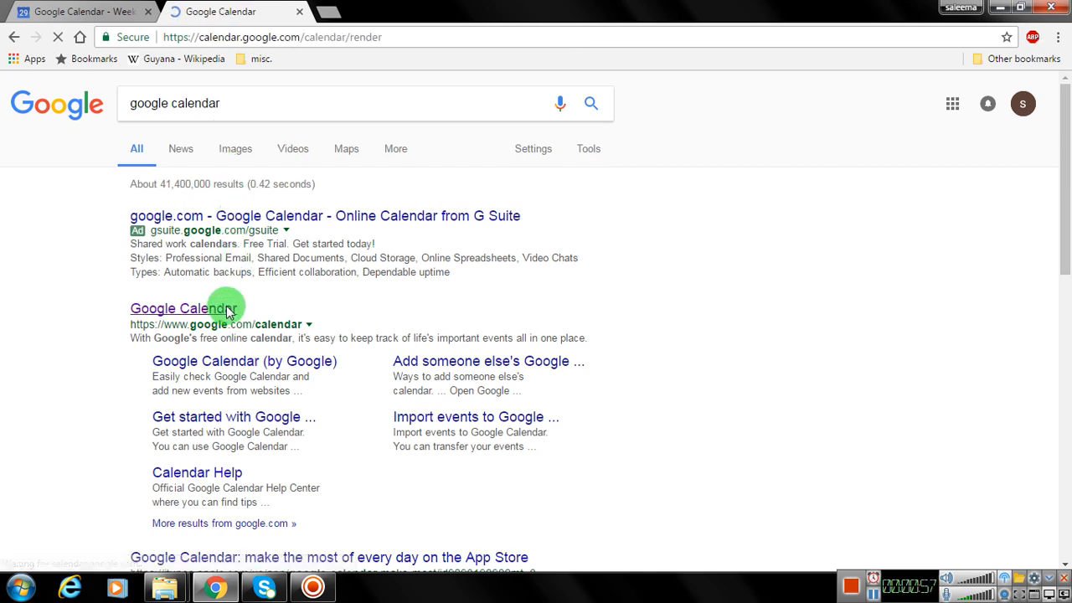
Step: Let calendar.google.com load to the week of Jan 29 – Feb 4, 2017 in the second tab
left_click(178, 308)
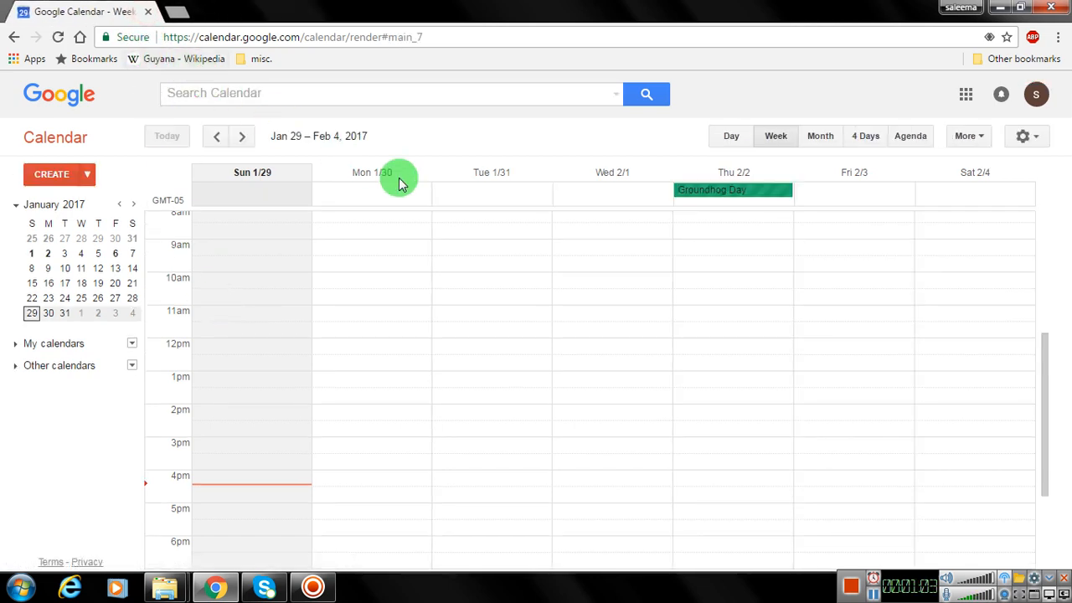
mouse_move(924, 489)
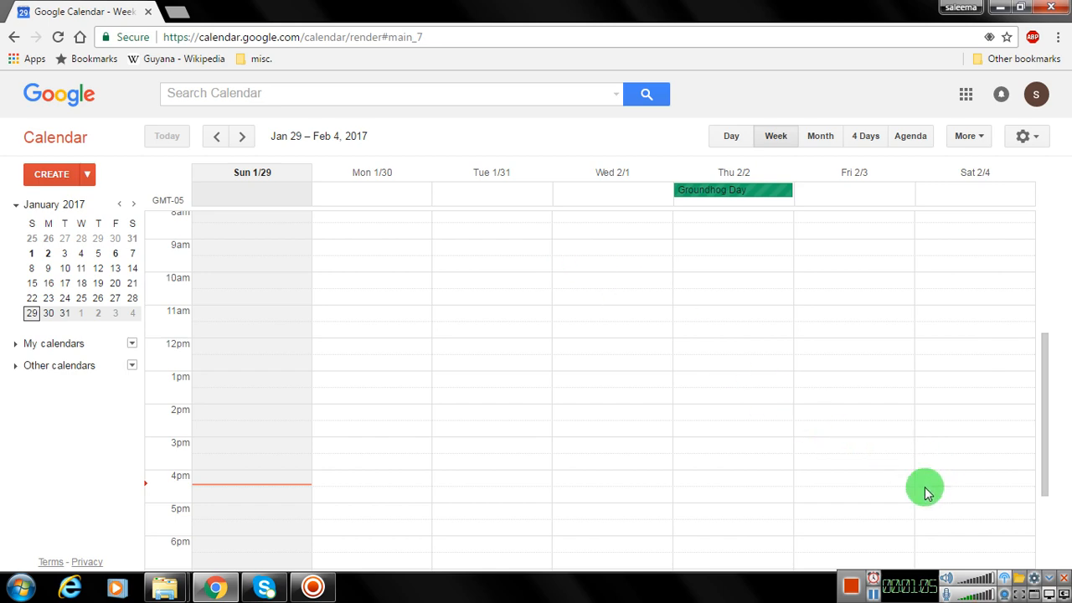